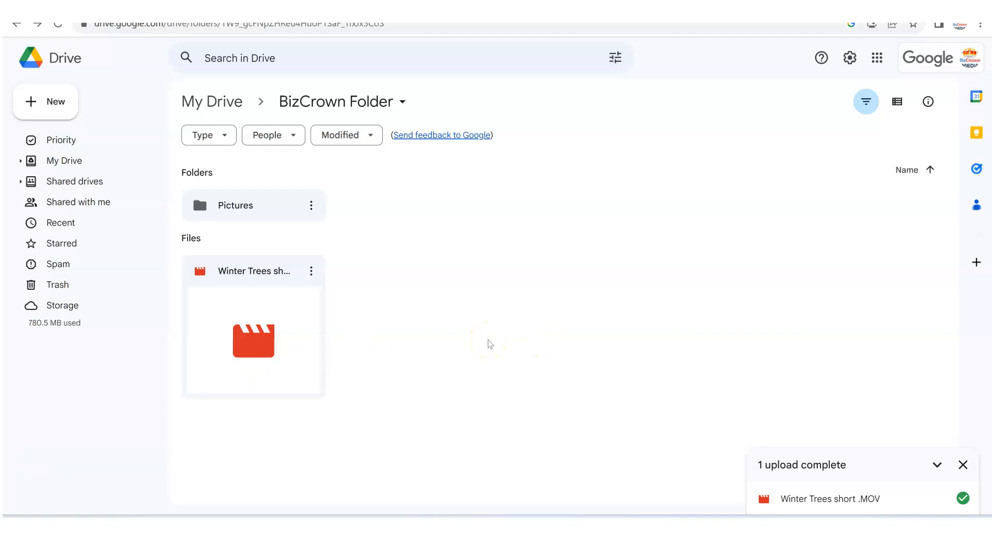
mouse_move(567, 327)
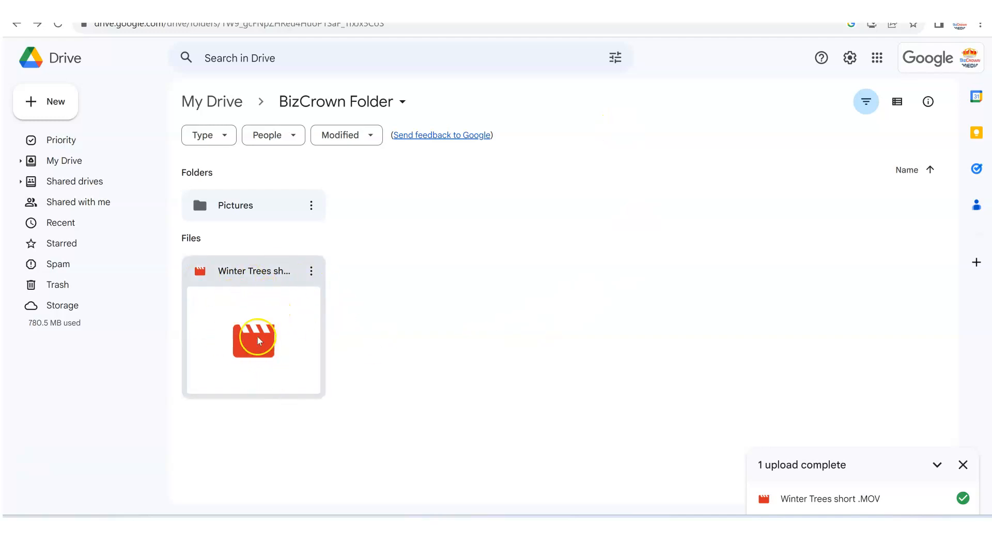
mouse_move(337, 315)
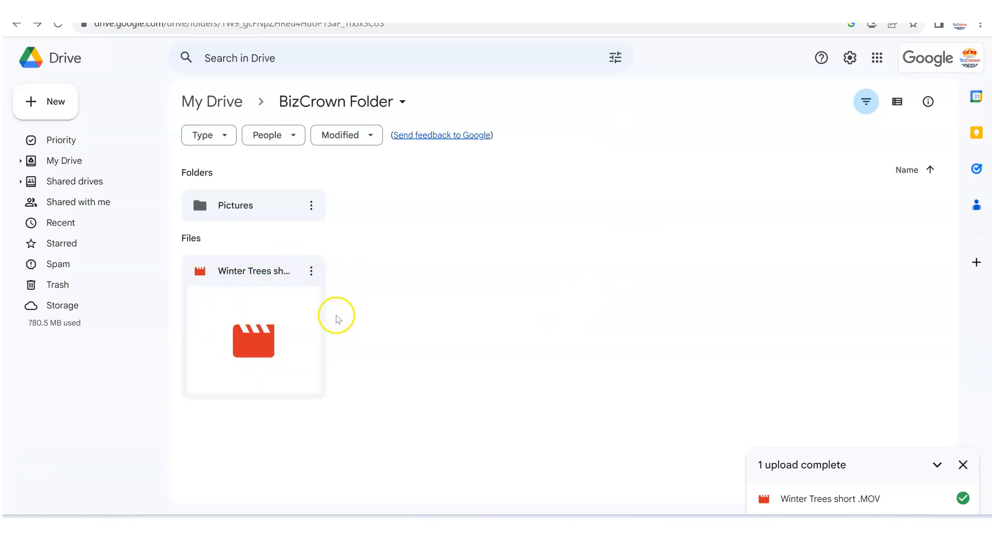
mouse_move(586, 333)
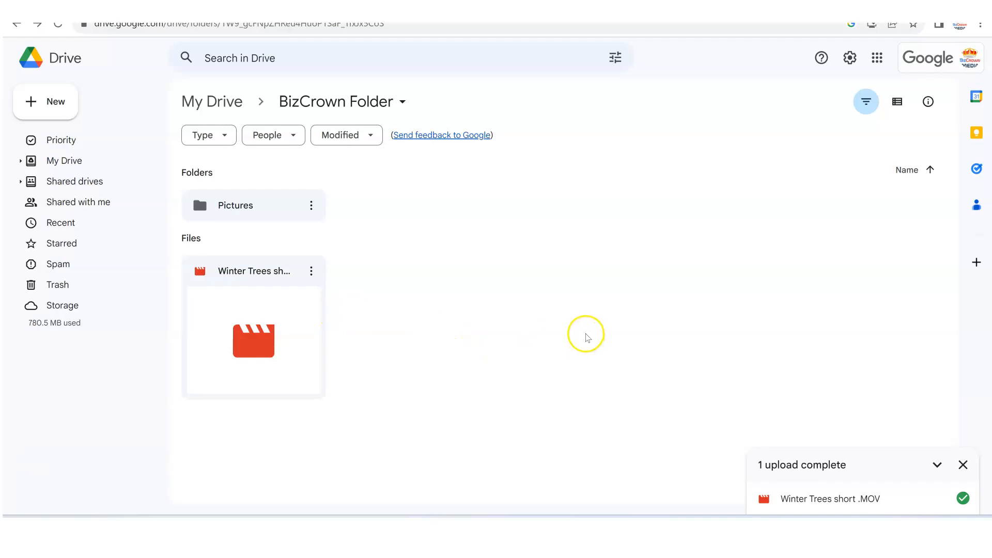
mouse_move(370, 287)
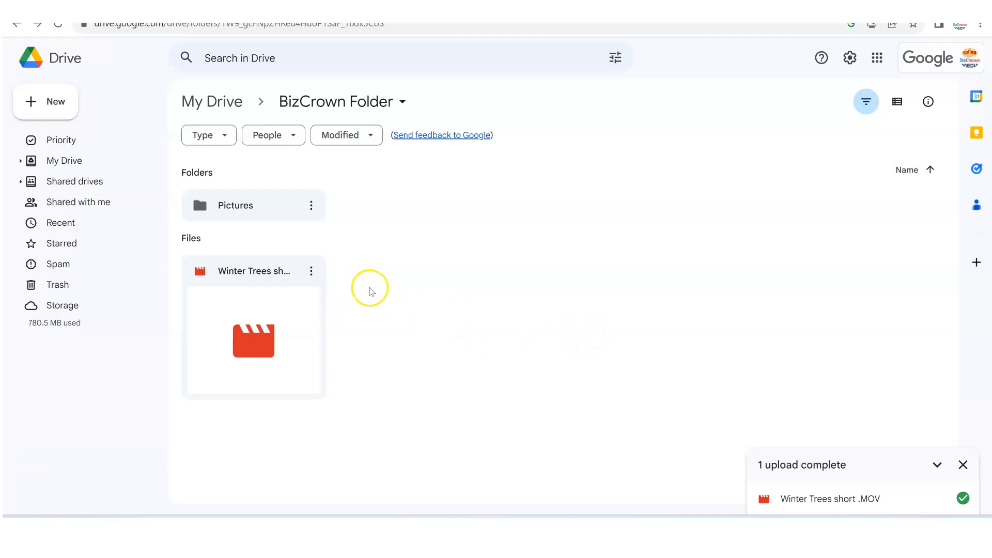
mouse_move(311, 271)
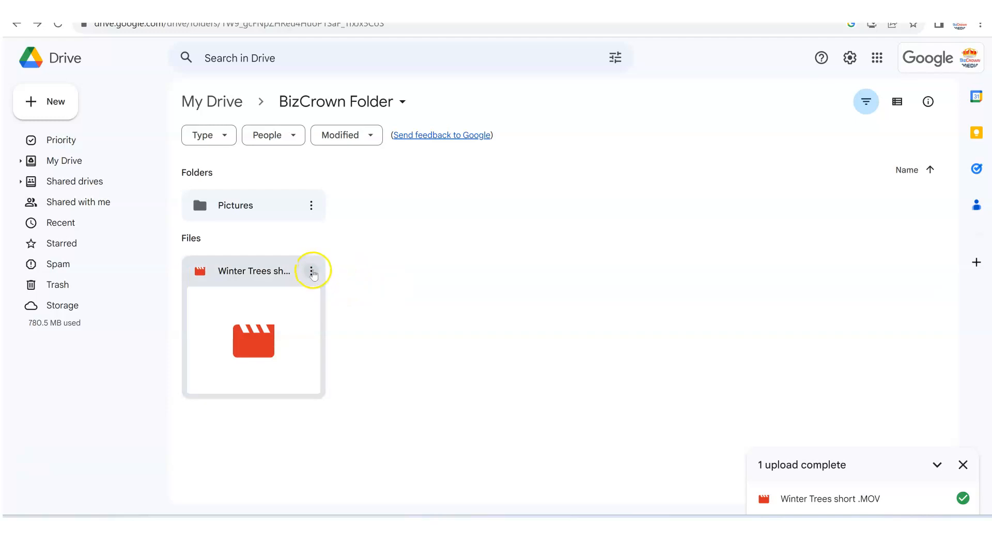
mouse_move(311, 271)
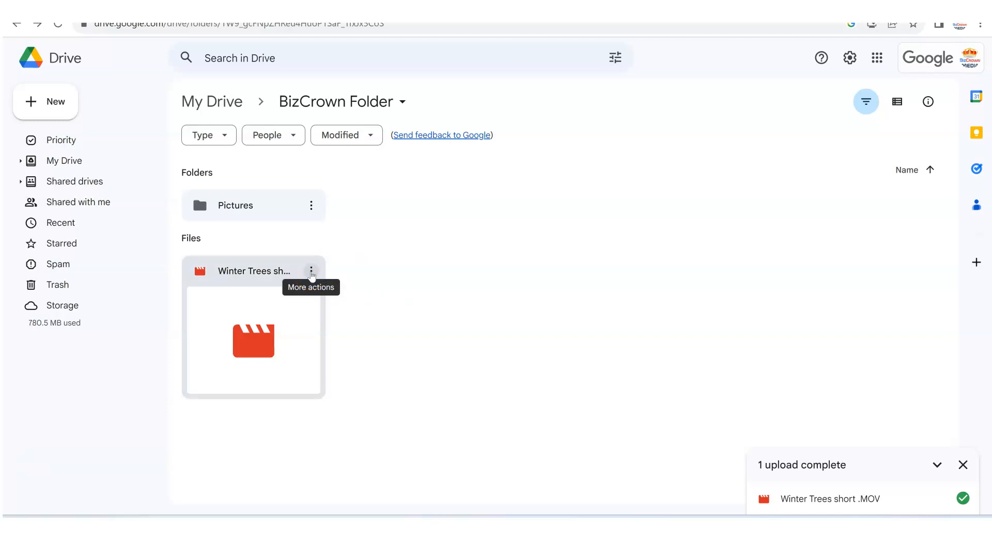
Open the Share dialog for Winter Trees short .MOV from its More actions menu
click(311, 271)
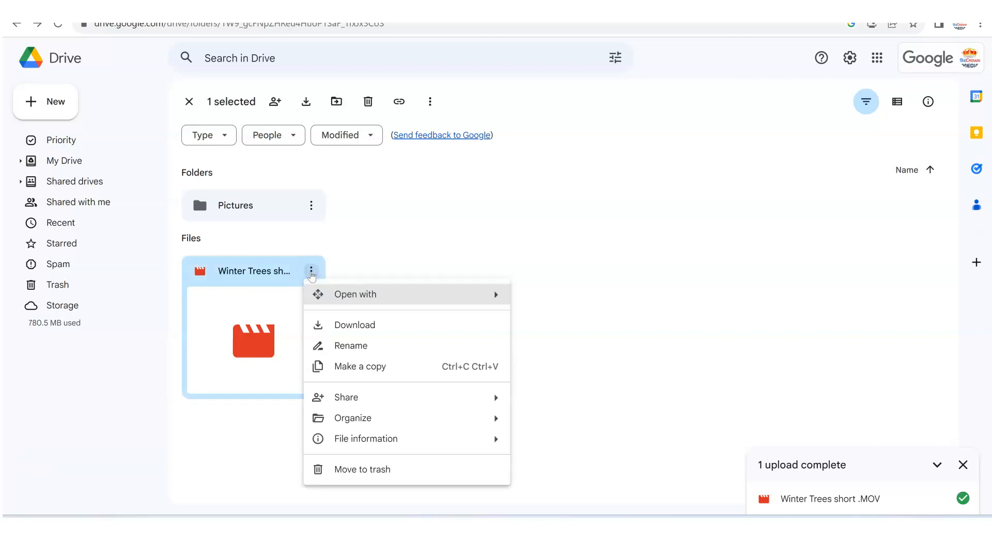
mouse_move(379, 291)
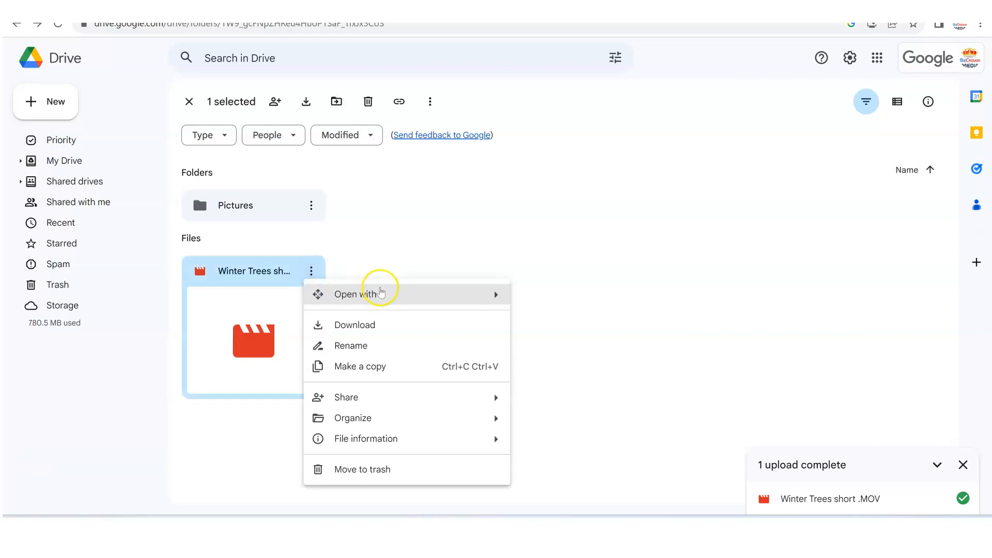
mouse_move(391, 390)
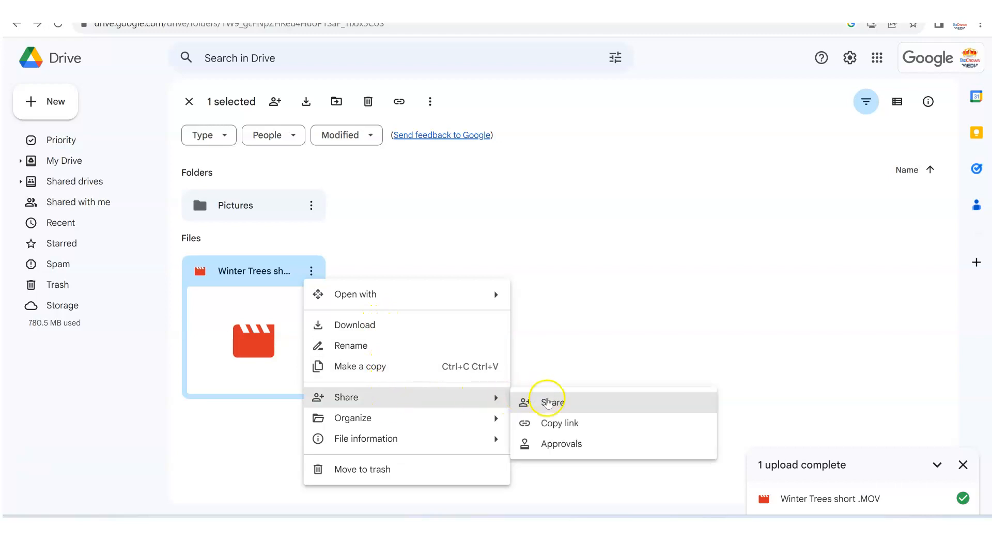
click(552, 402)
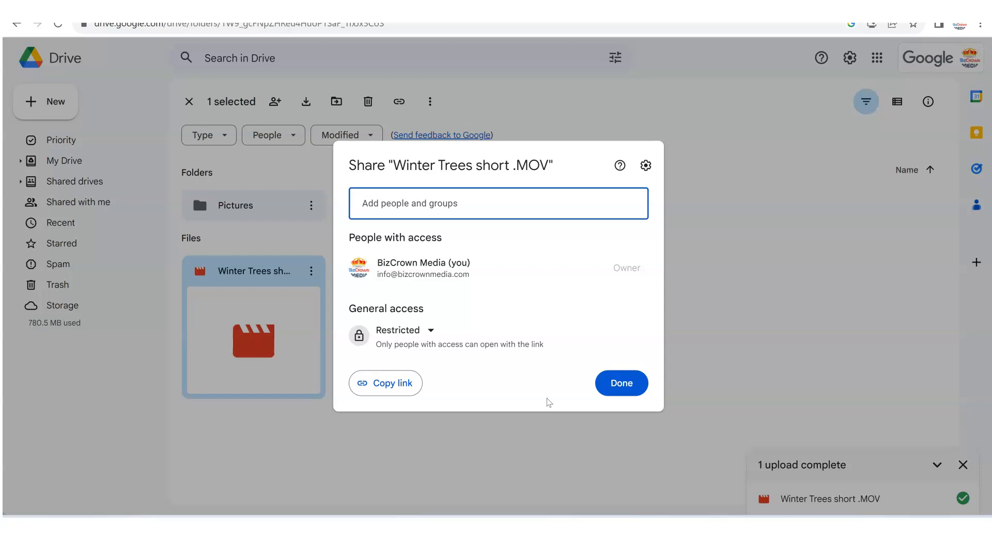
click(434, 202)
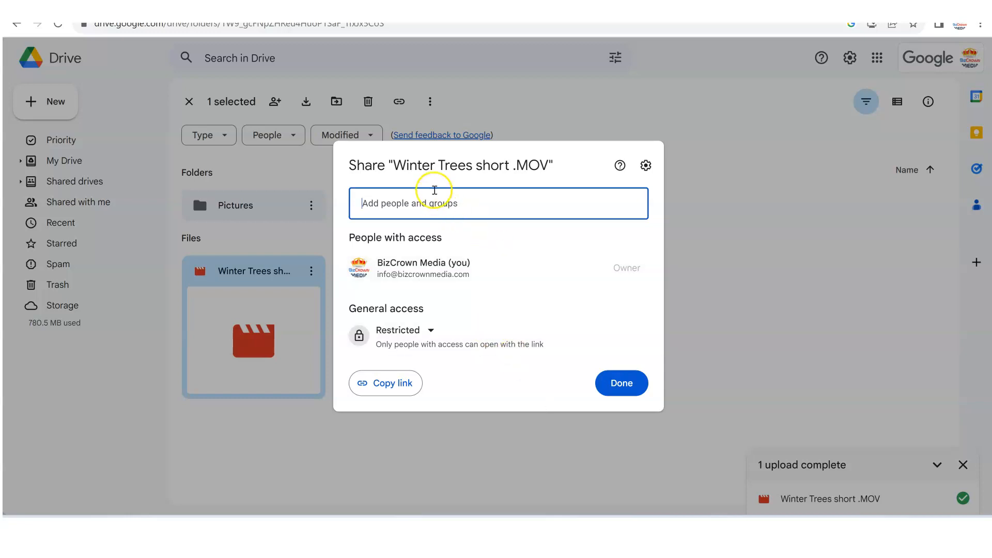
mouse_move(440, 160)
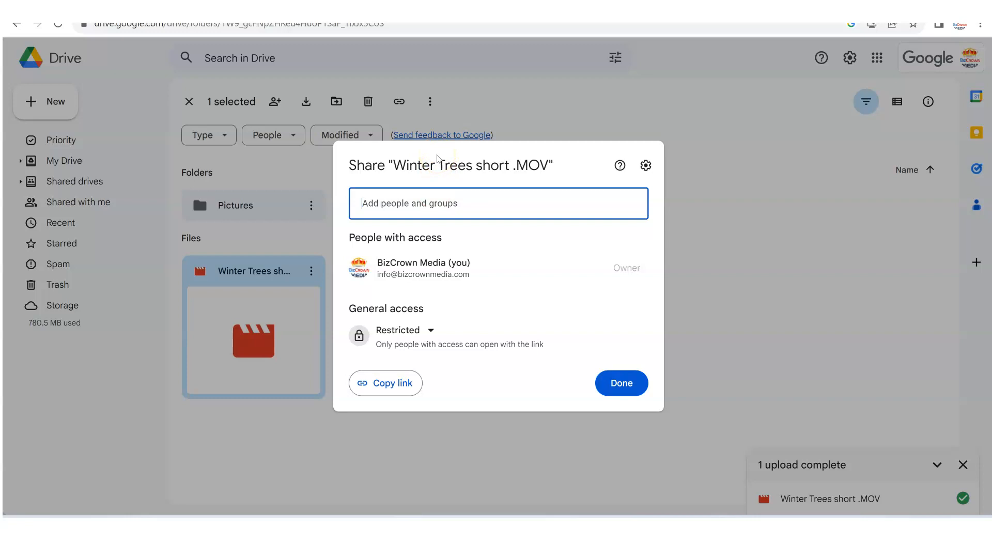
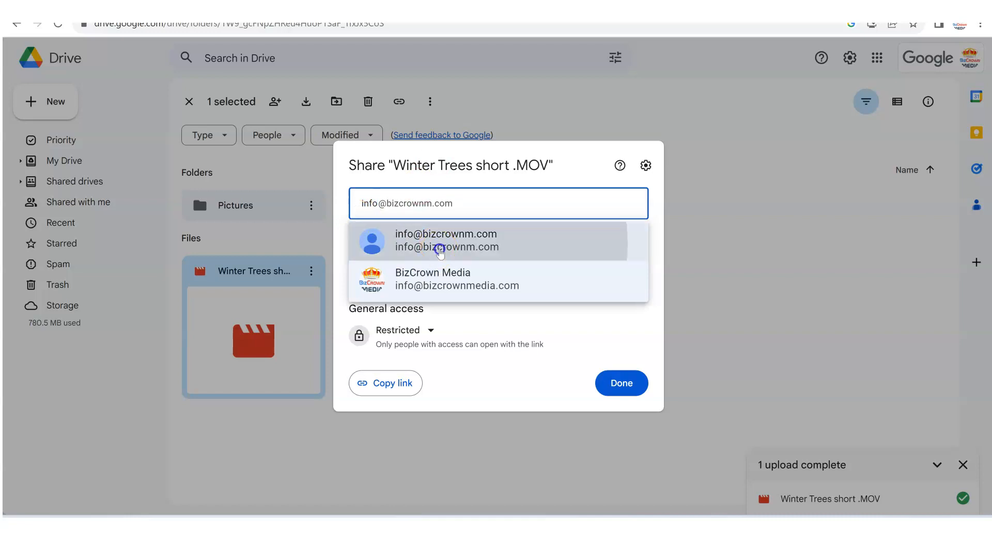
click(447, 240)
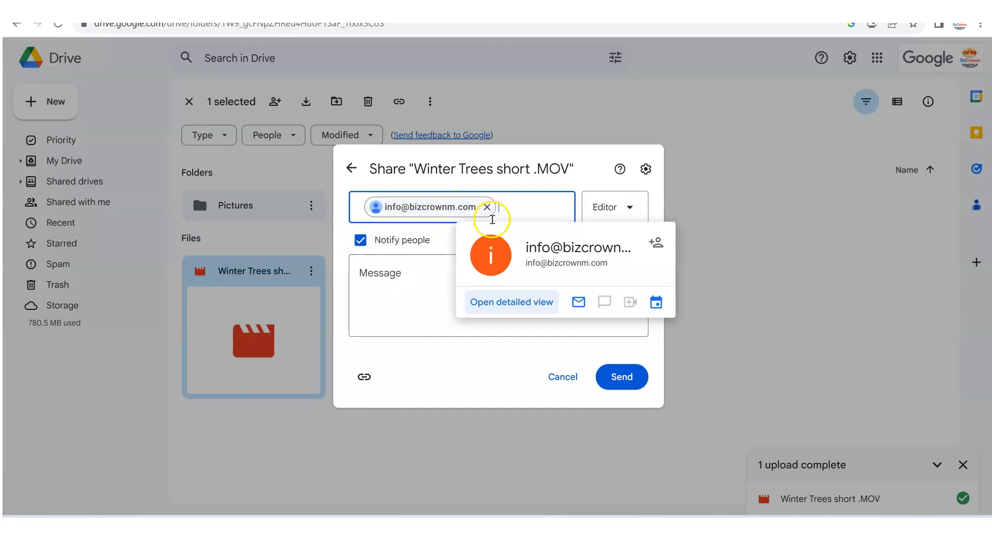
click(494, 273)
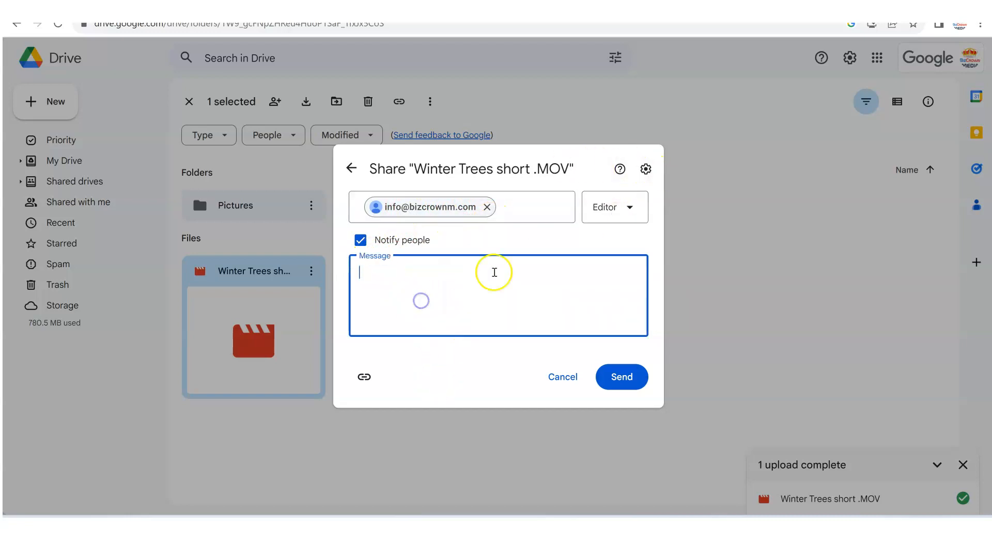
mouse_move(576, 216)
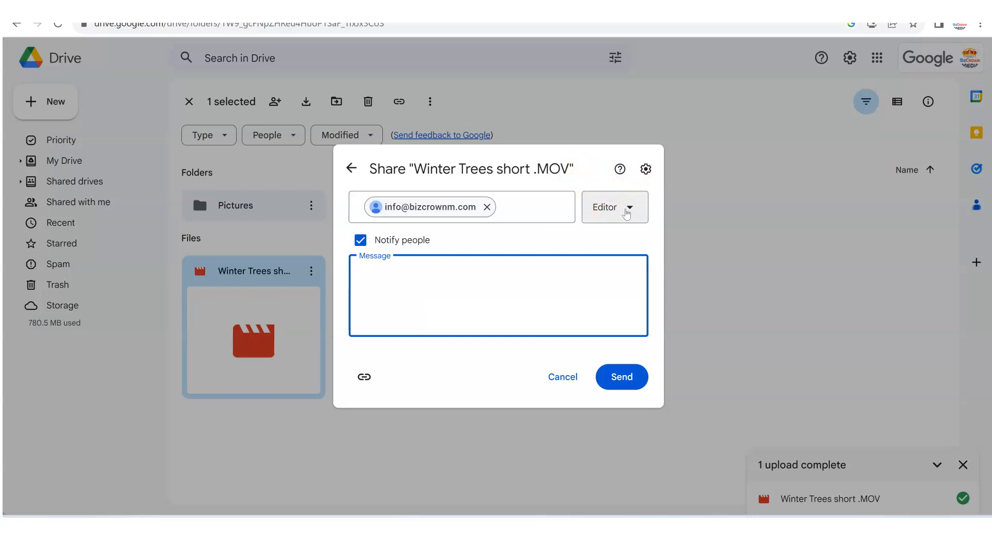
click(615, 207)
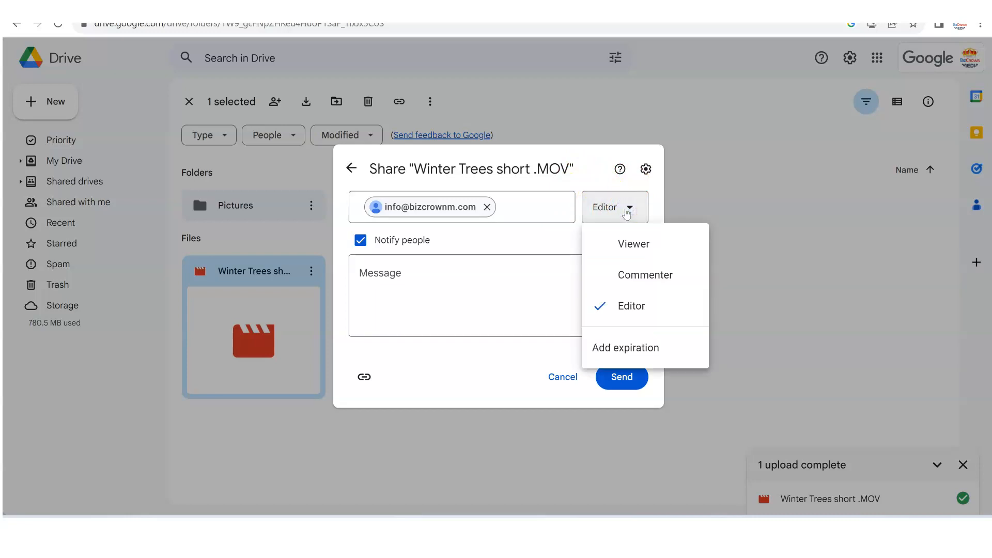
mouse_move(645, 275)
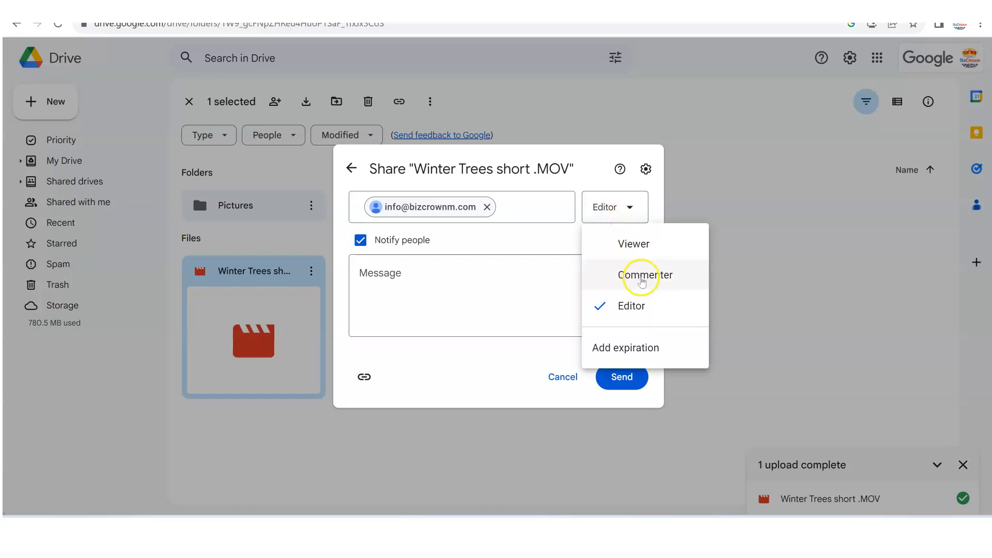
click(645, 275)
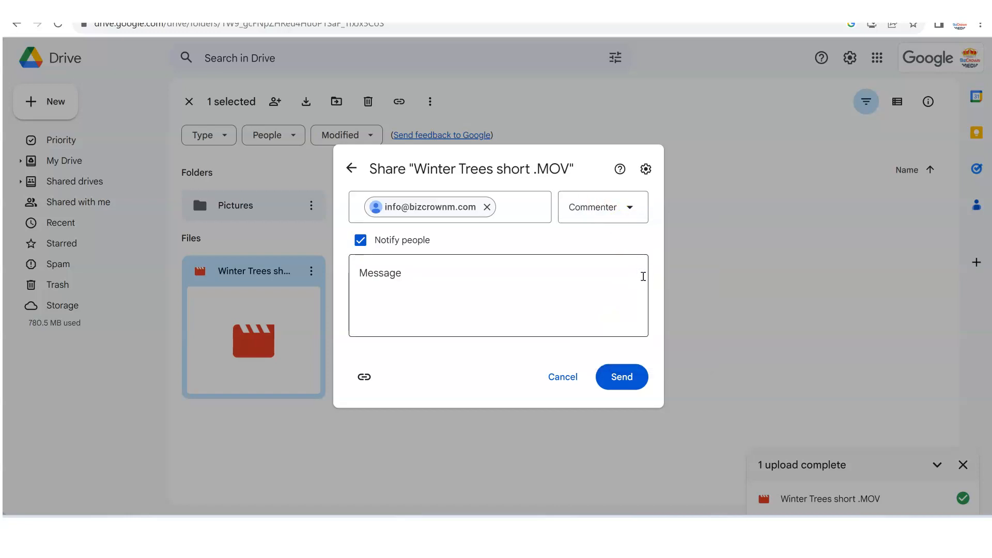
click(628, 206)
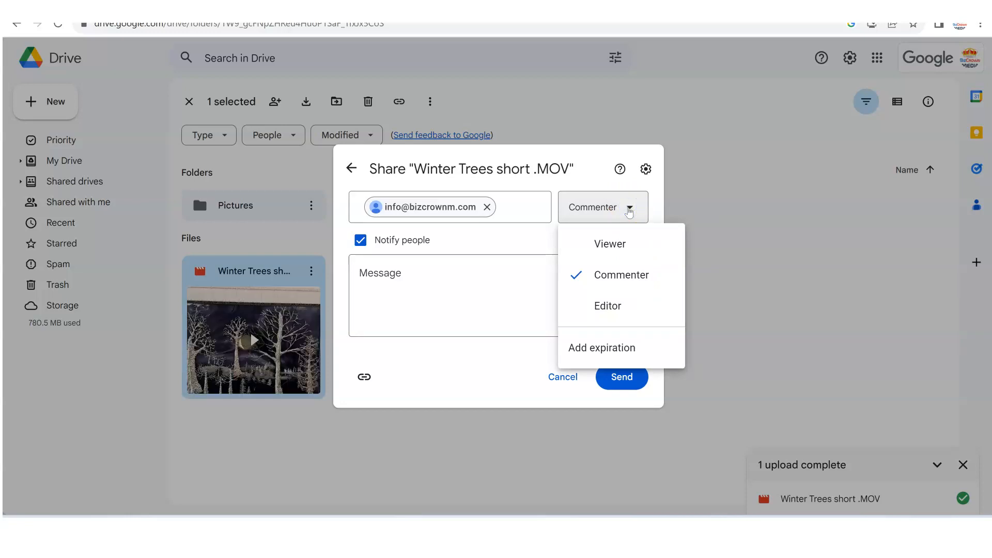
click(610, 244)
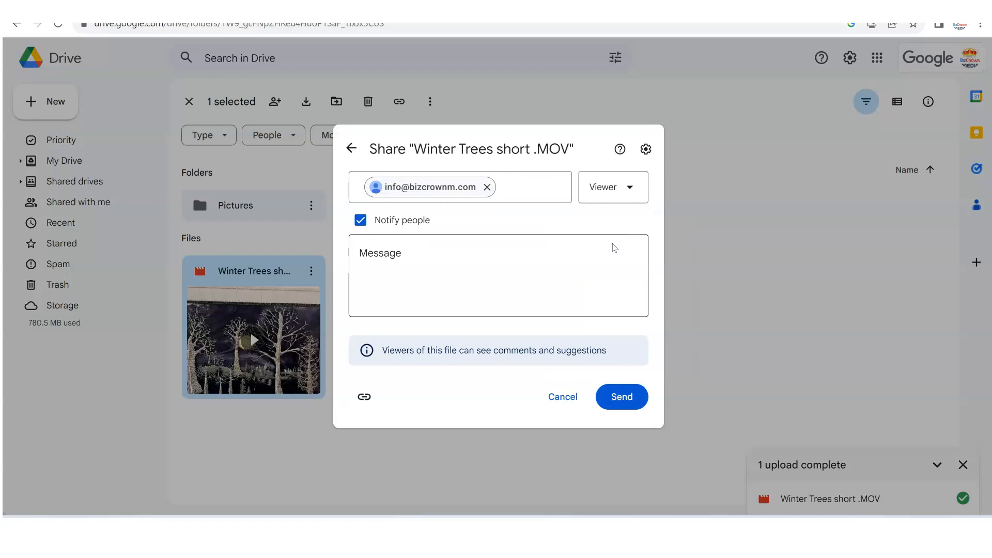
click(629, 187)
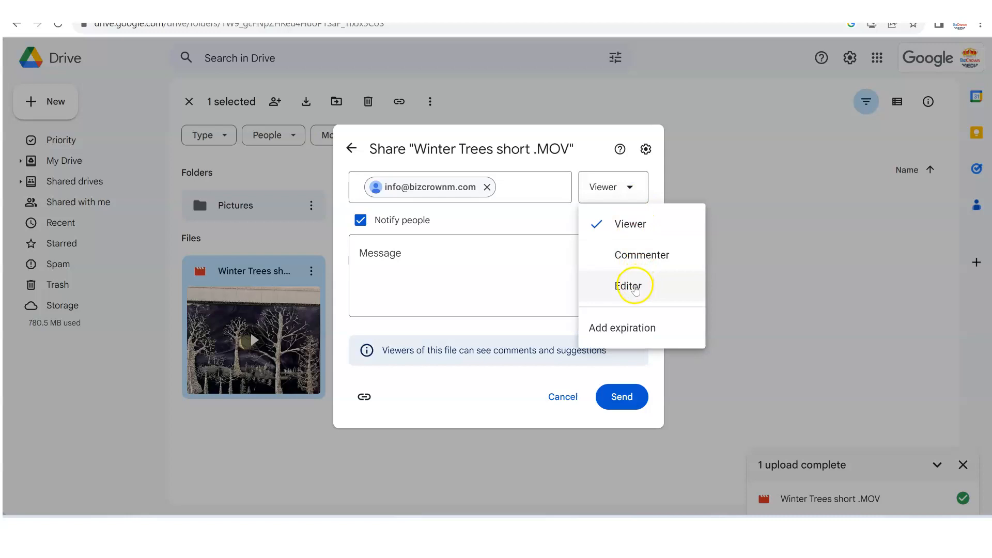
click(629, 285)
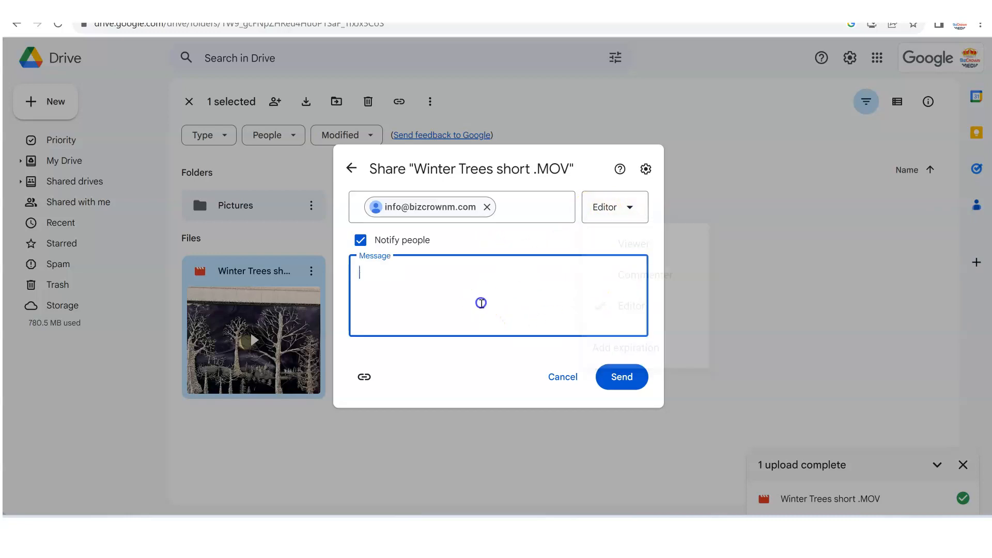
Write the 'che' check-out message and send the Editor invitation
text(check out)
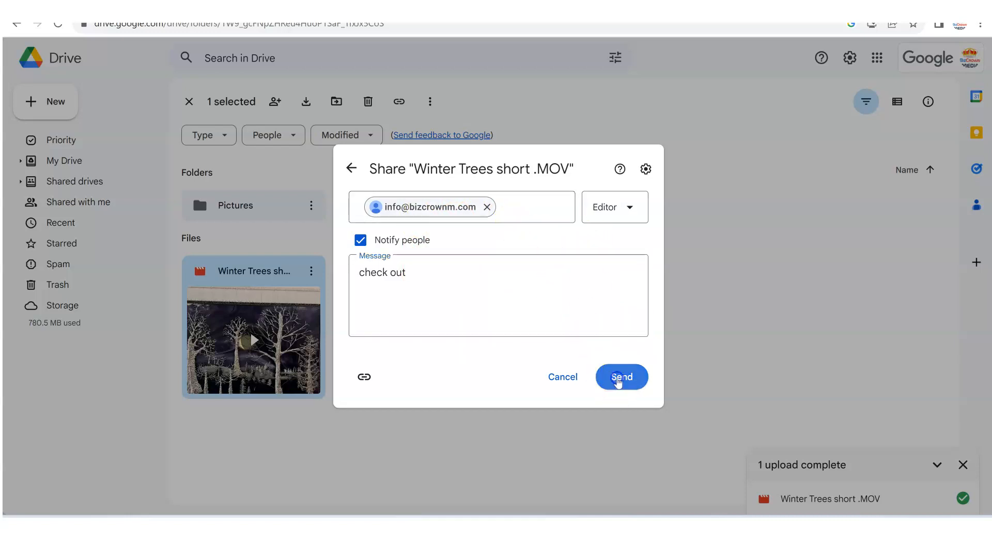
click(622, 376)
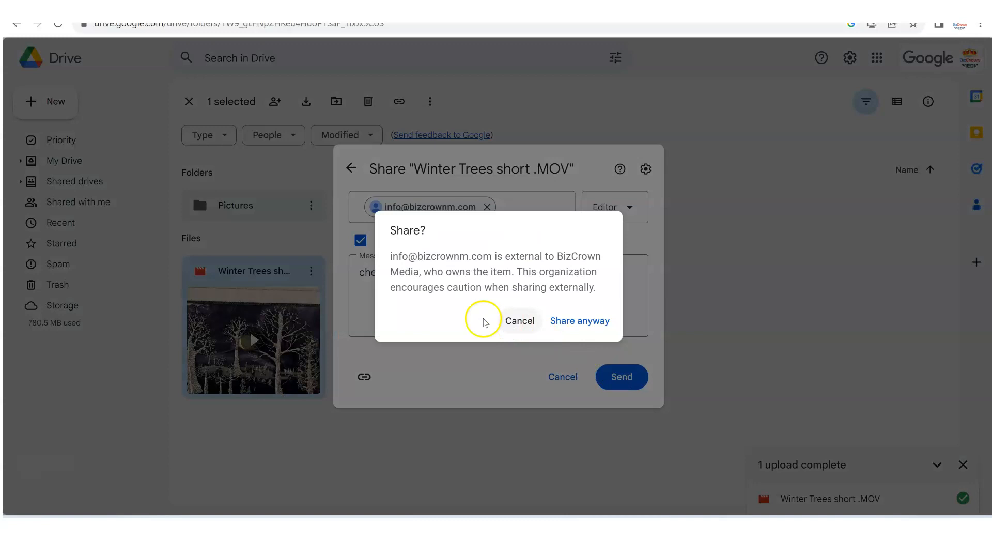
mouse_move(407, 246)
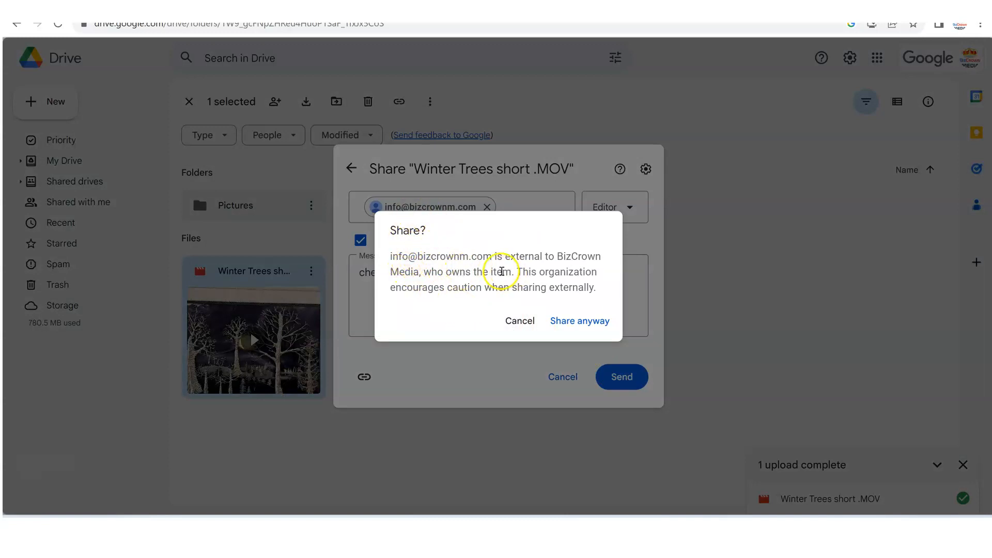
mouse_move(456, 272)
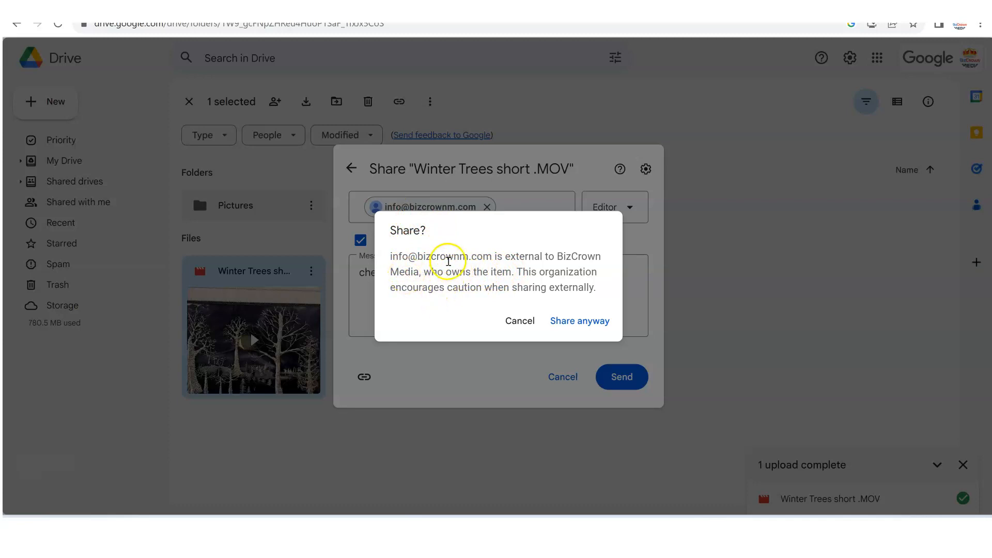
mouse_move(563, 269)
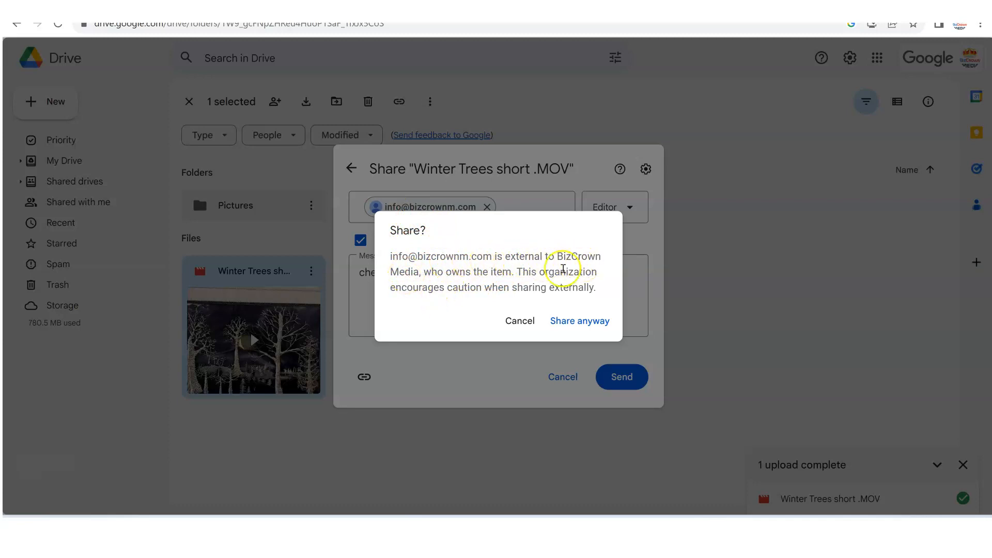
mouse_move(420, 299)
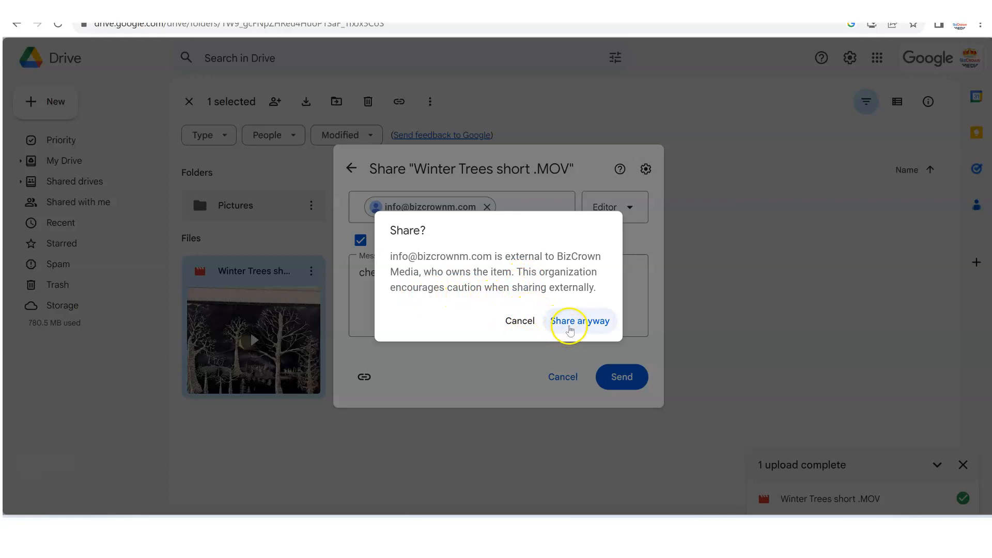
Accept the external-sharing warning with Share anyway and finish the share
click(579, 321)
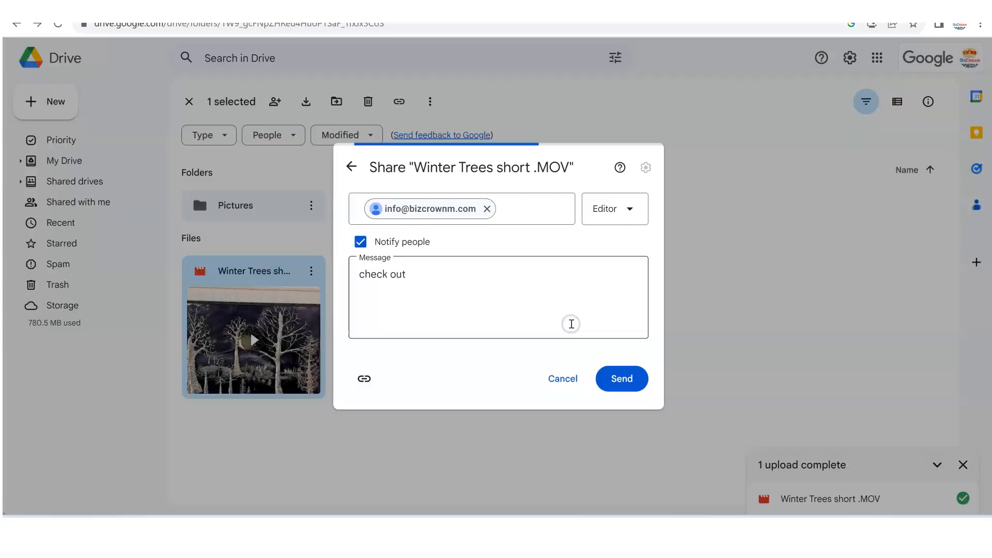
click(621, 378)
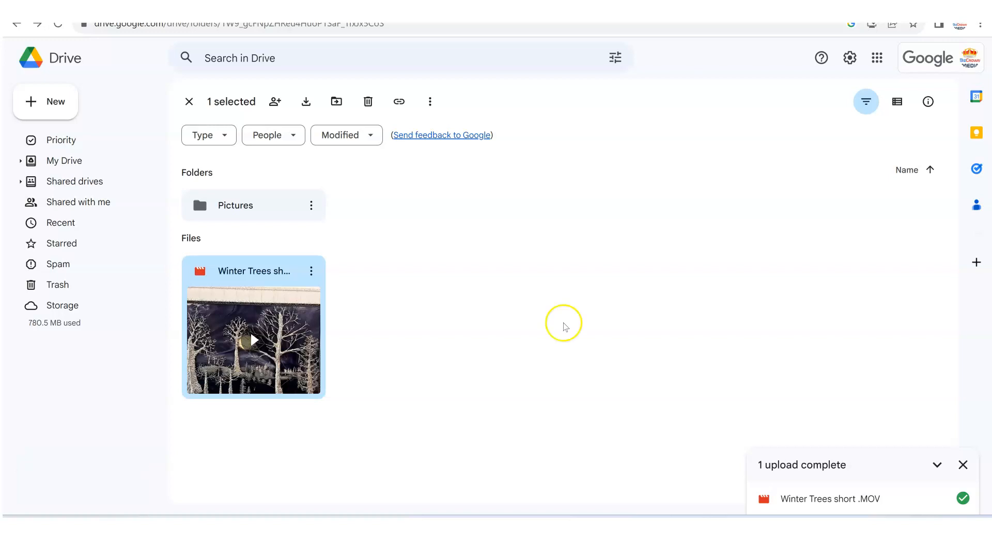
mouse_move(546, 326)
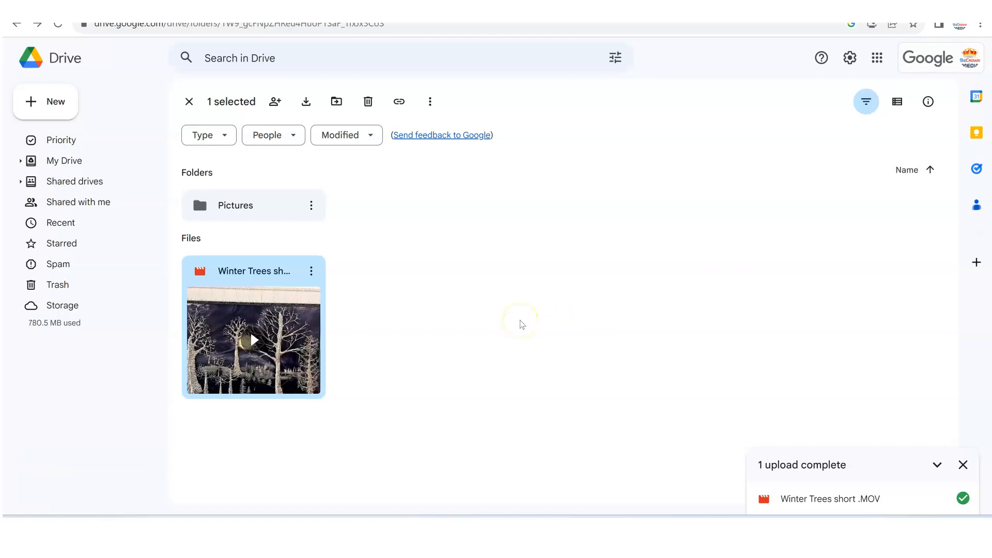
Copy the video's link and confirm in Manage access that the recipient is an Editor
click(310, 270)
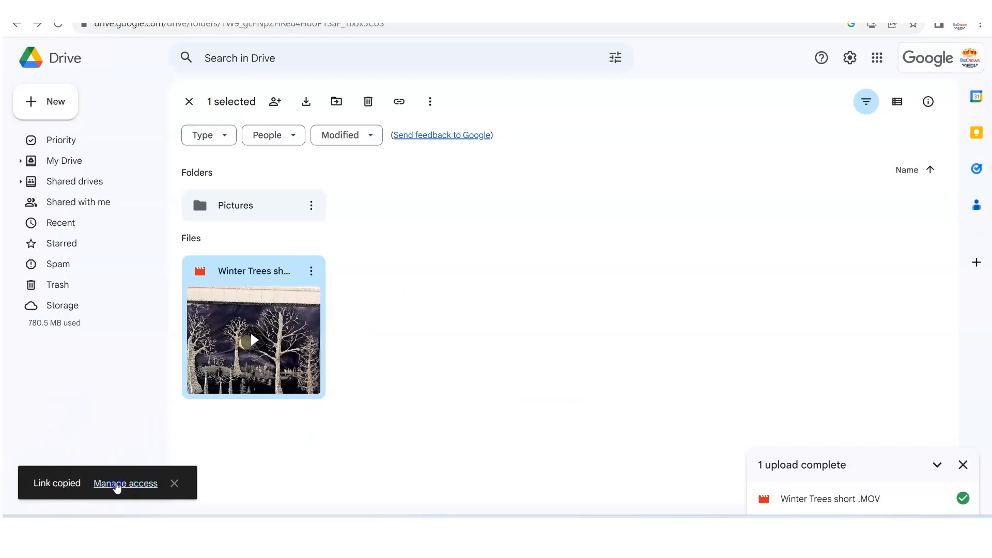
click(126, 484)
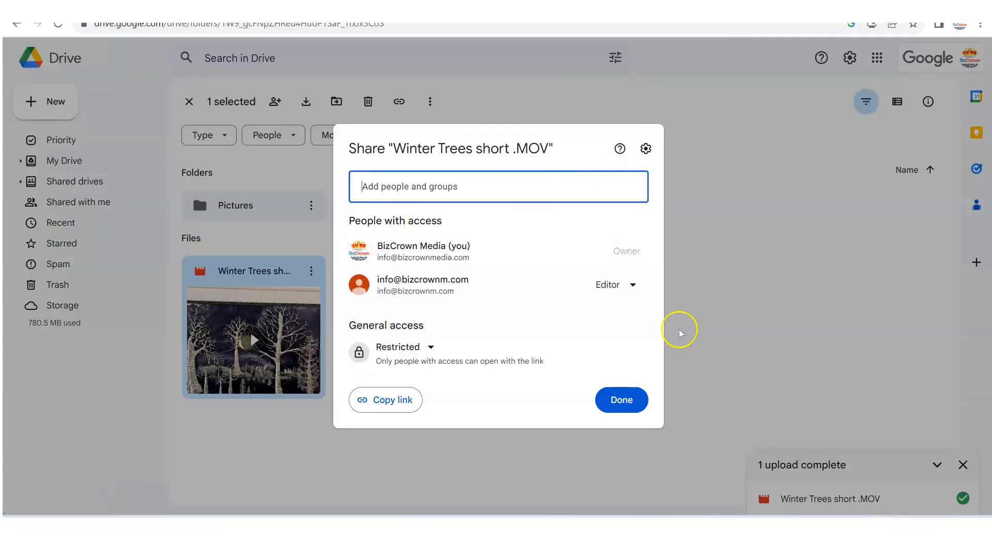
click(621, 400)
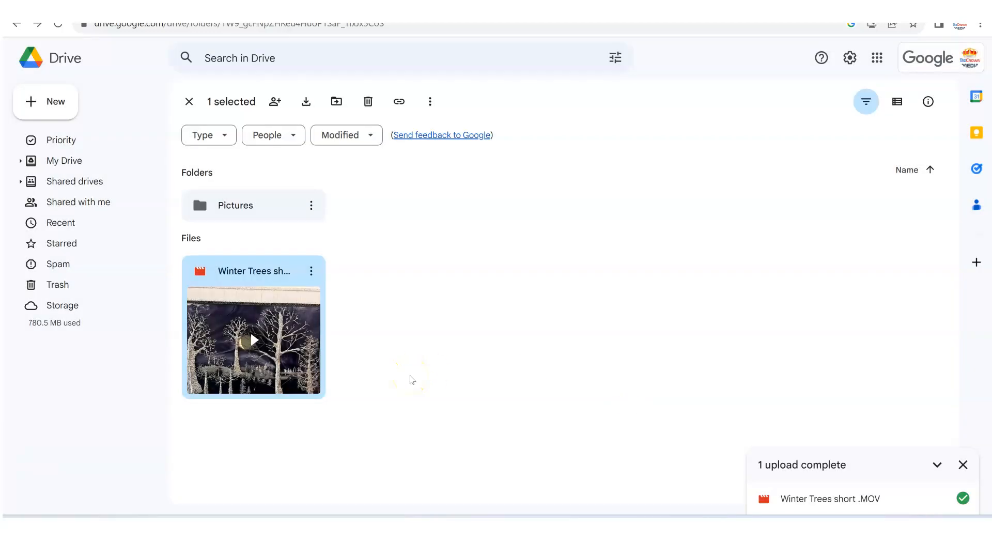
mouse_move(719, 349)
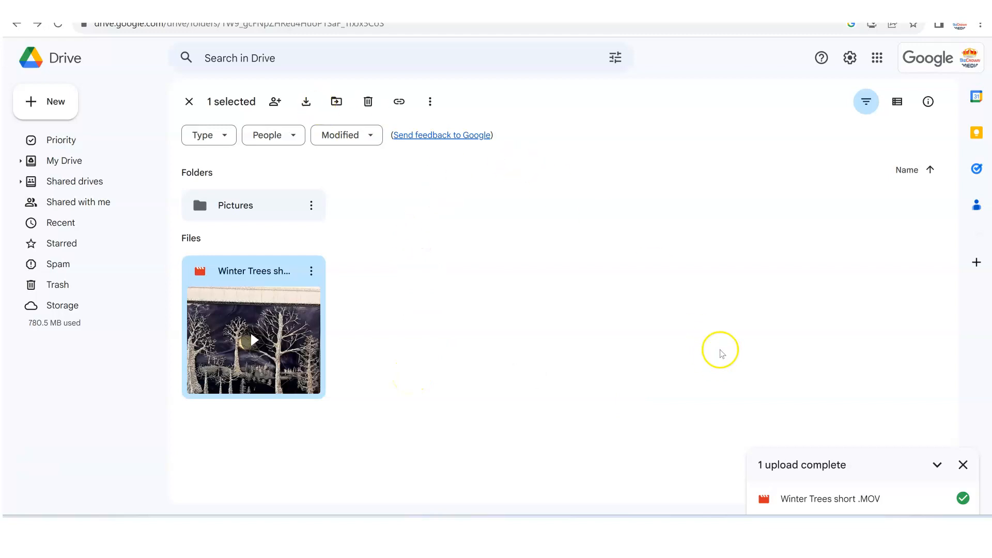
mouse_move(700, 341)
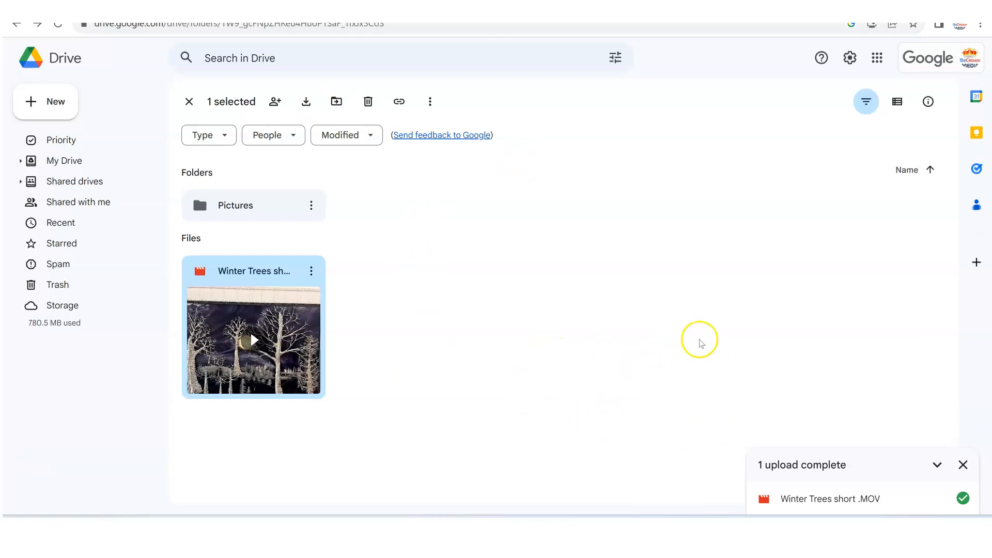
mouse_move(420, 166)
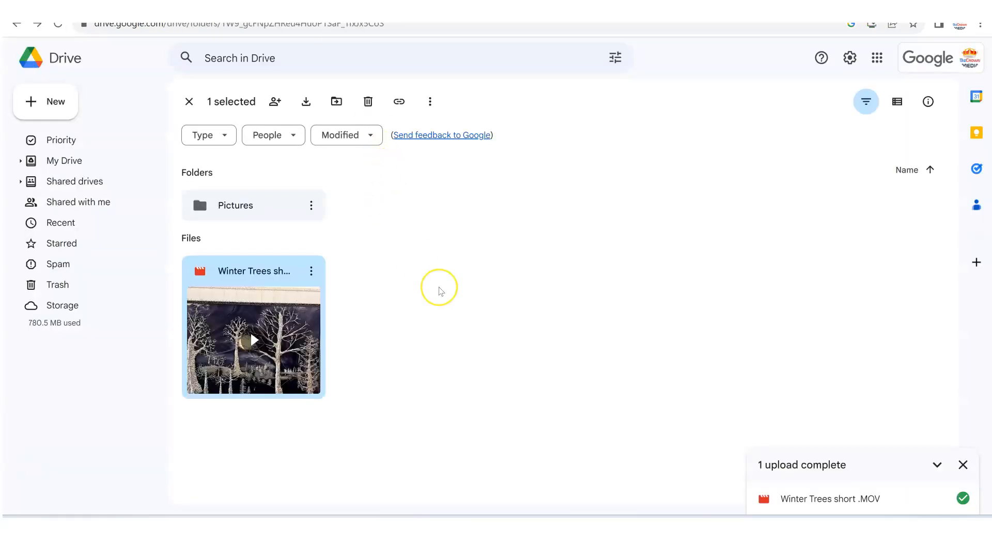
mouse_move(440, 291)
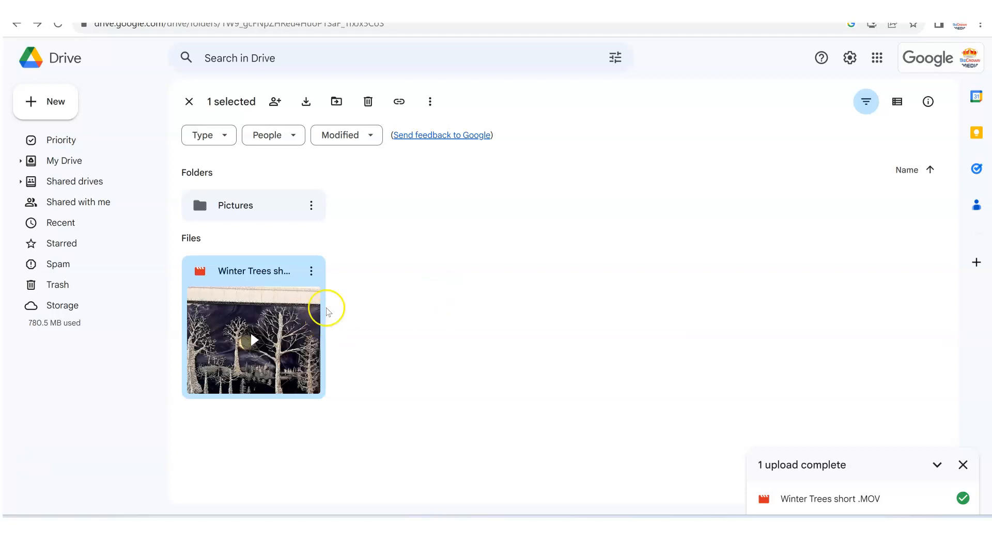
mouse_move(485, 272)
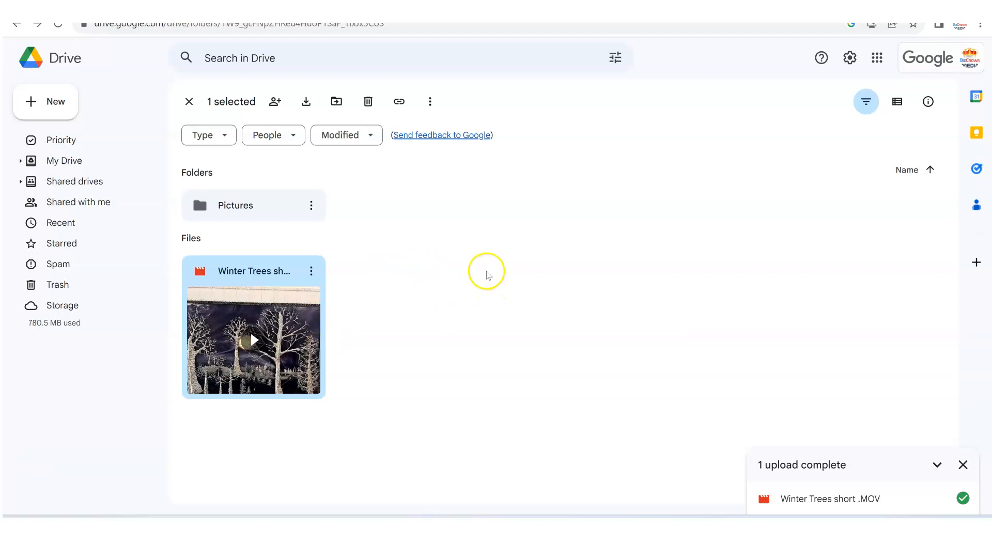
mouse_move(476, 295)
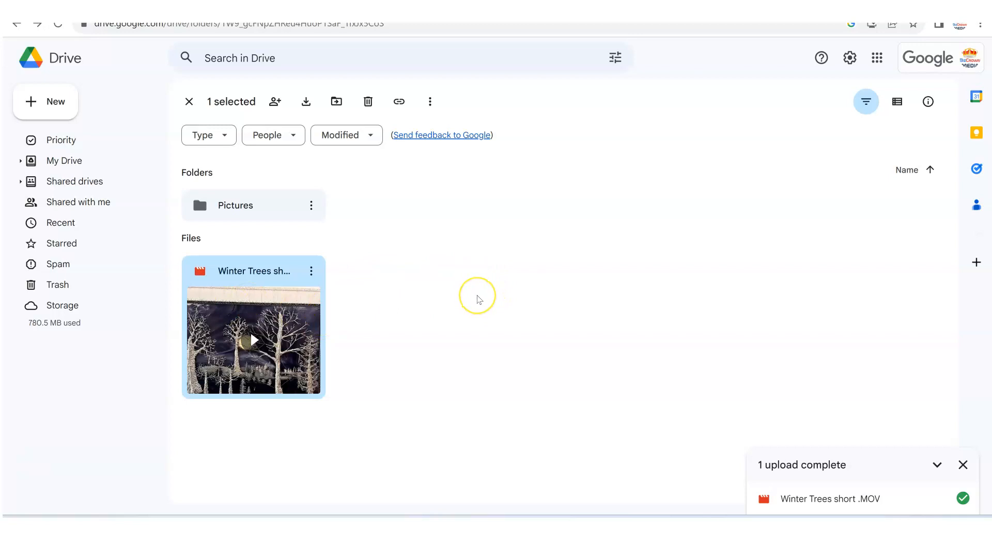
mouse_move(479, 297)
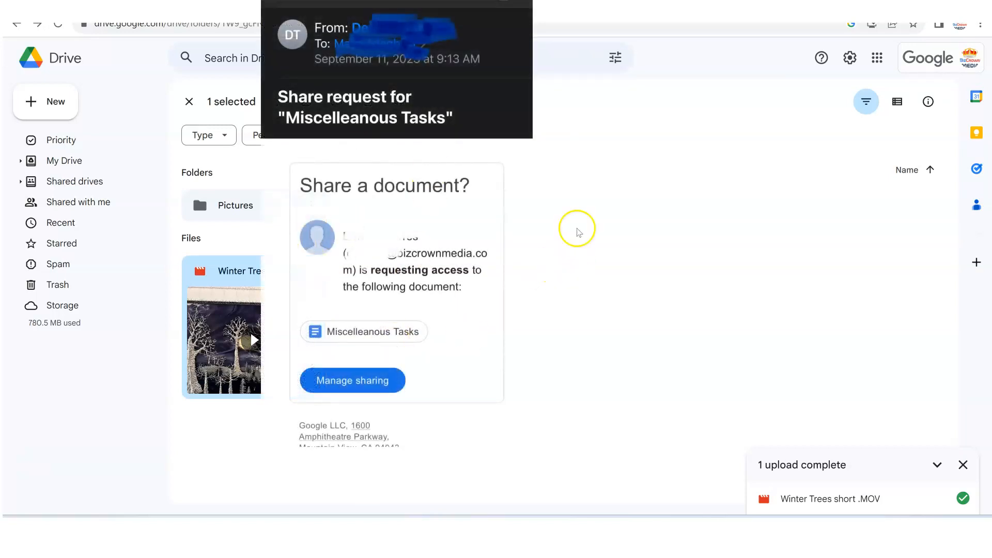
mouse_move(496, 213)
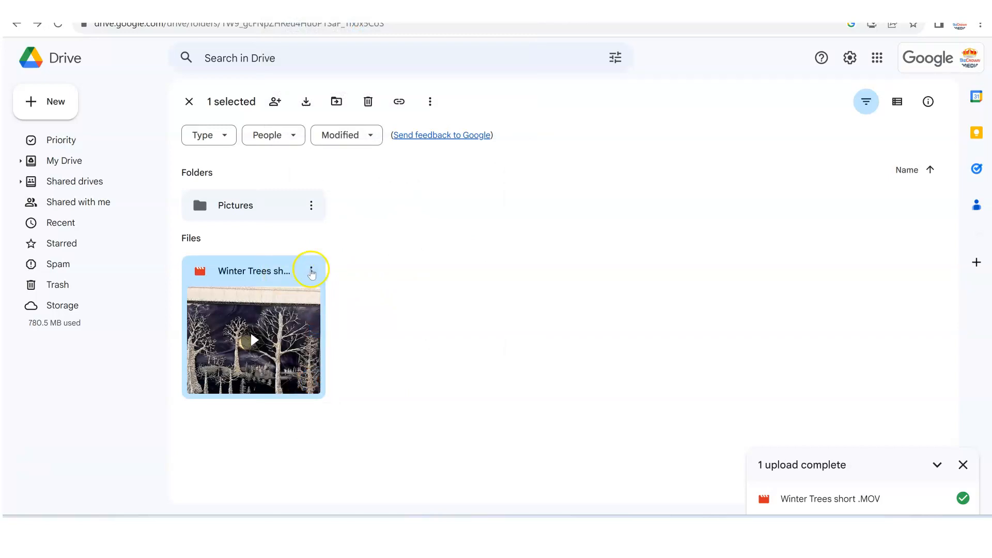
Show the More actions list for the Winter Trees short .MOV video
click(311, 271)
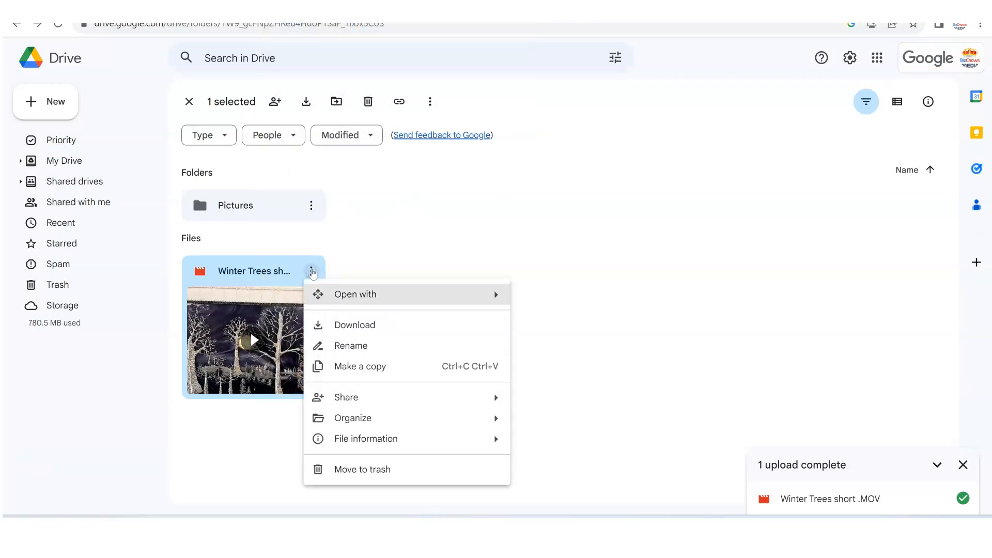
mouse_move(360, 399)
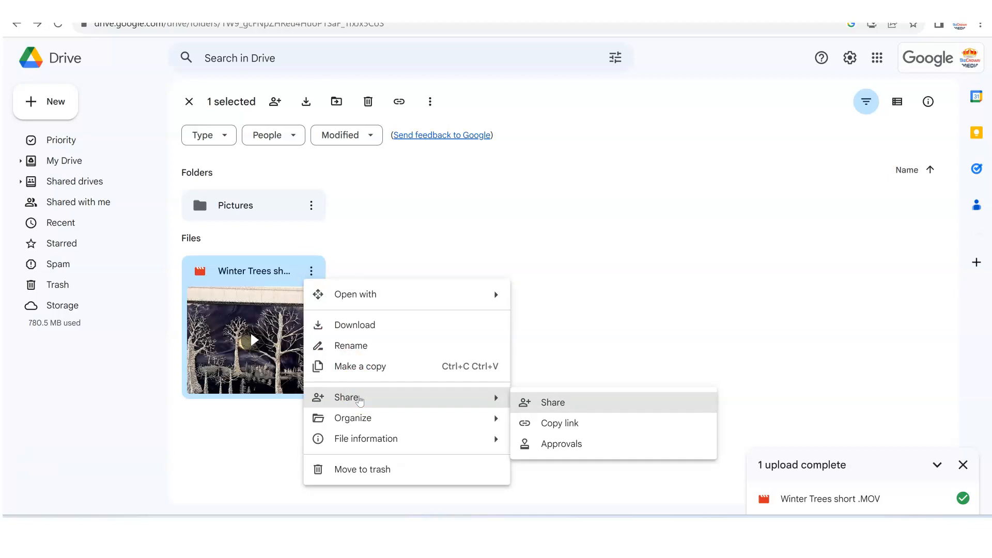
mouse_move(567, 403)
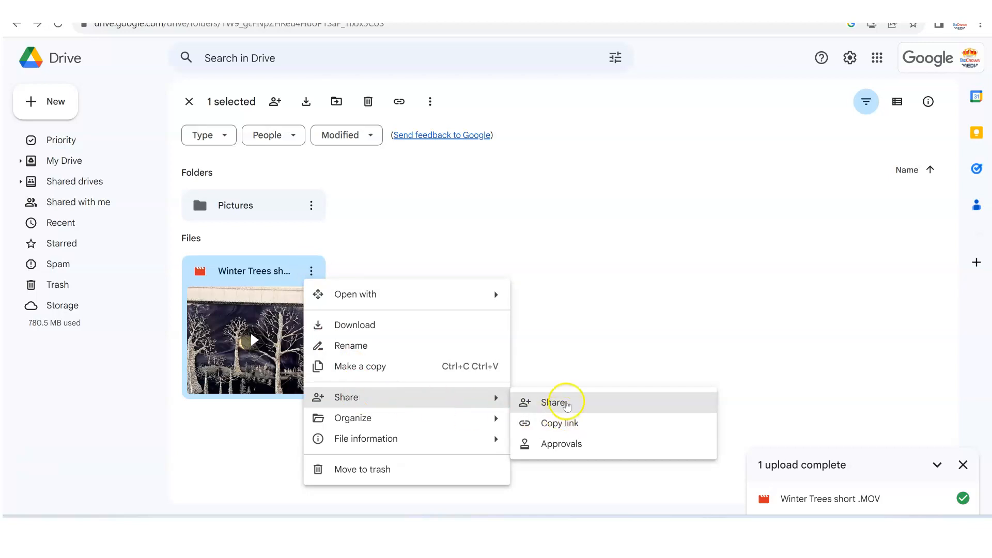
mouse_move(564, 428)
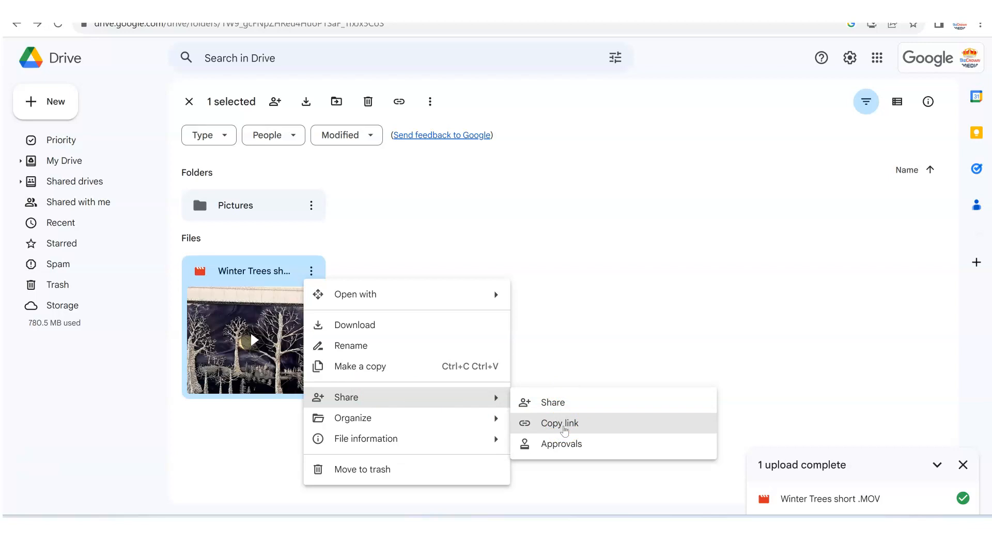